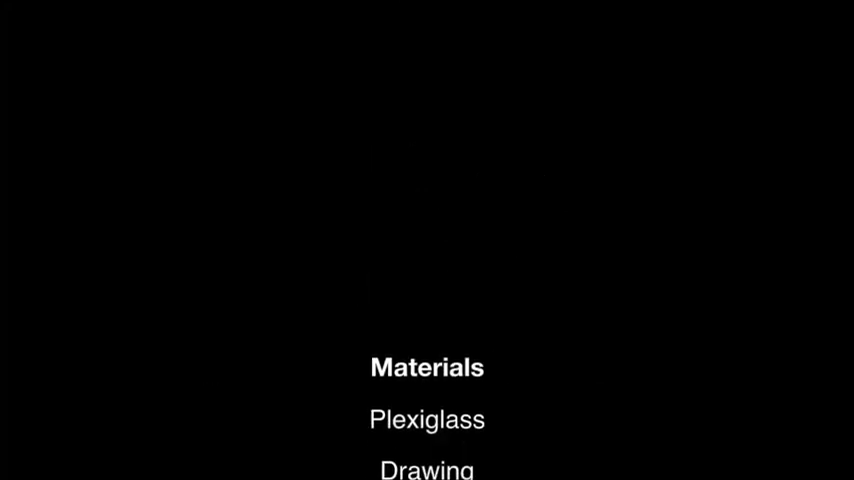
pyautogui.scroll(3)
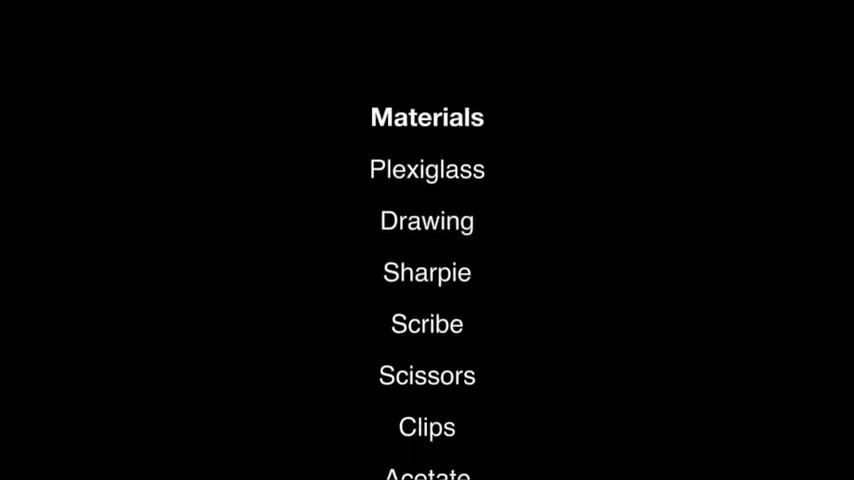
pyautogui.scroll(-3)
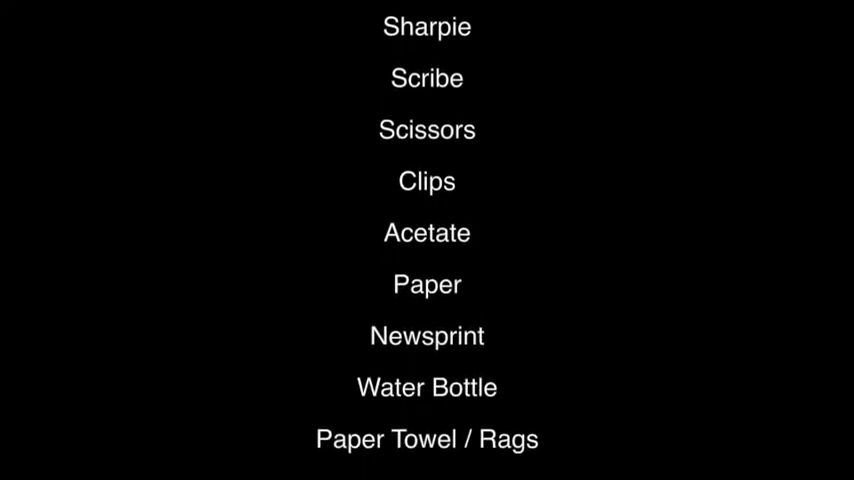
pyautogui.scroll(-3)
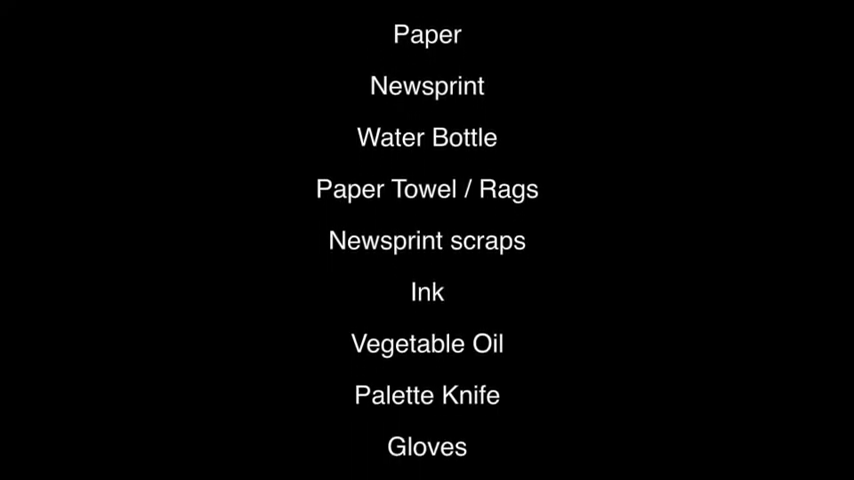
pyautogui.scroll(-3)
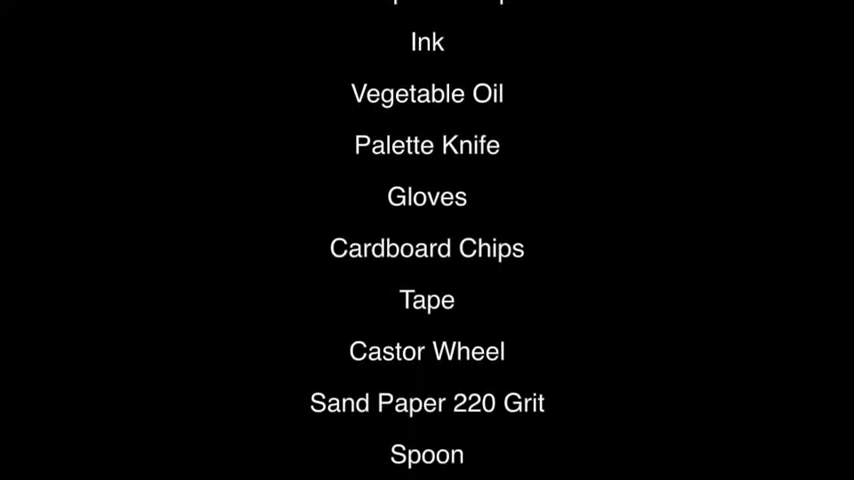